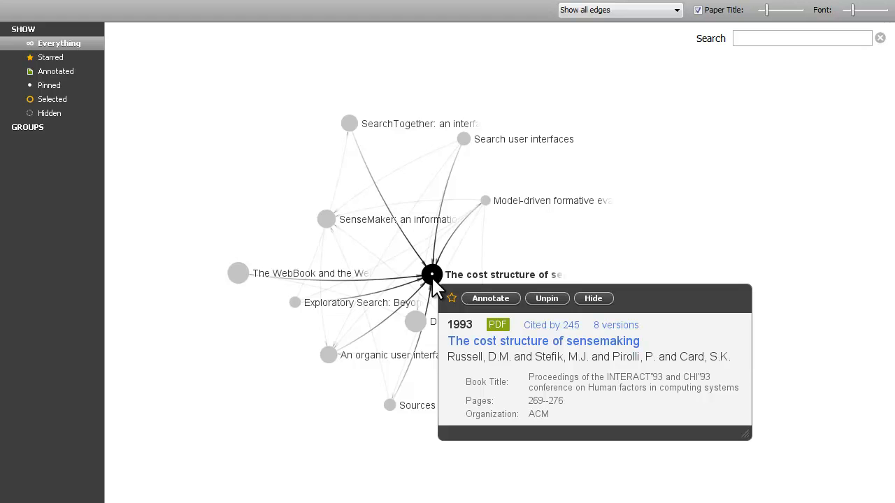
mouse_move(440, 283)
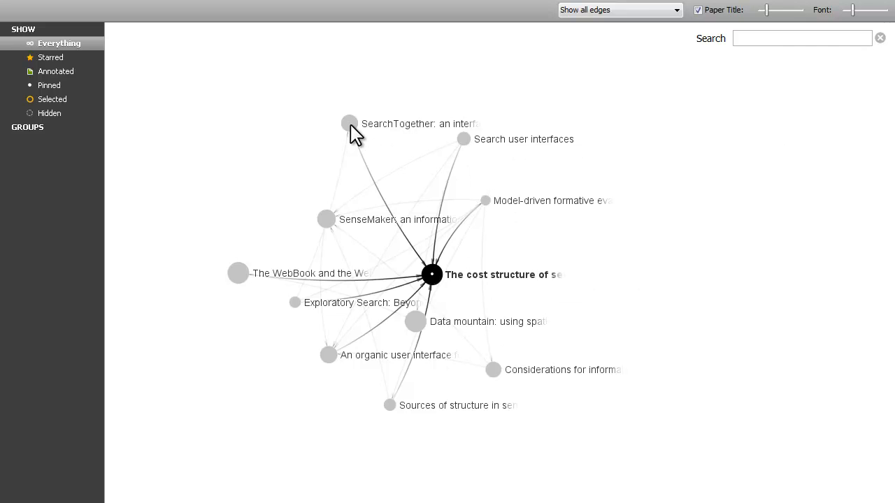
Step: Close the sensemaking cost paper popup so the pinned citation graph spreads out
left_click(238, 272)
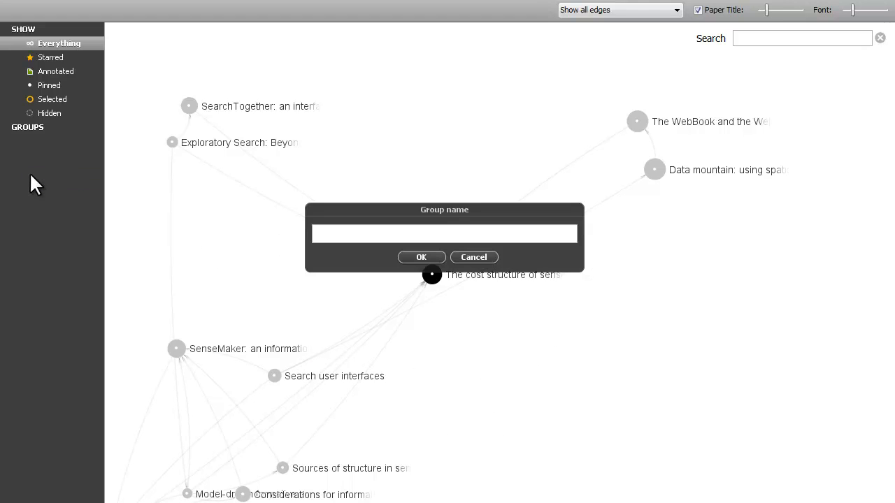
Step: Create groups 'InfoVis' and 'Collab Search'; assign Exploratory Search and SearchTogether to Collab Search
type("Info")
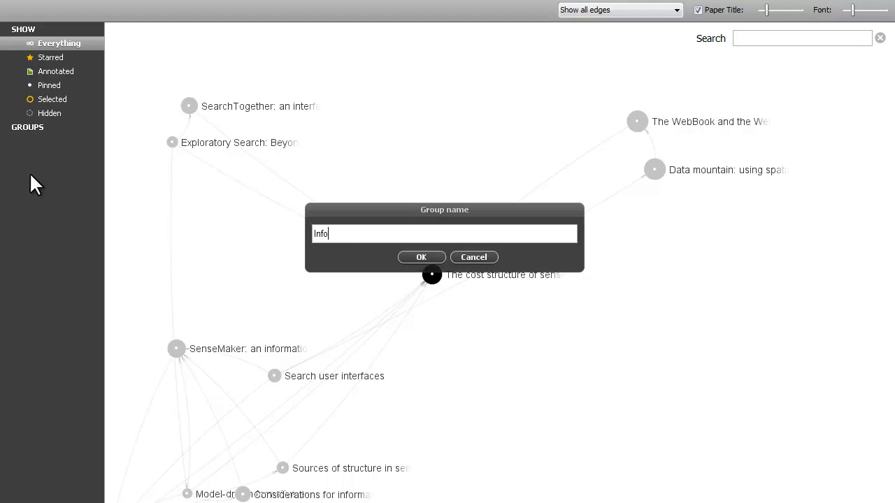
left_click(421, 257)
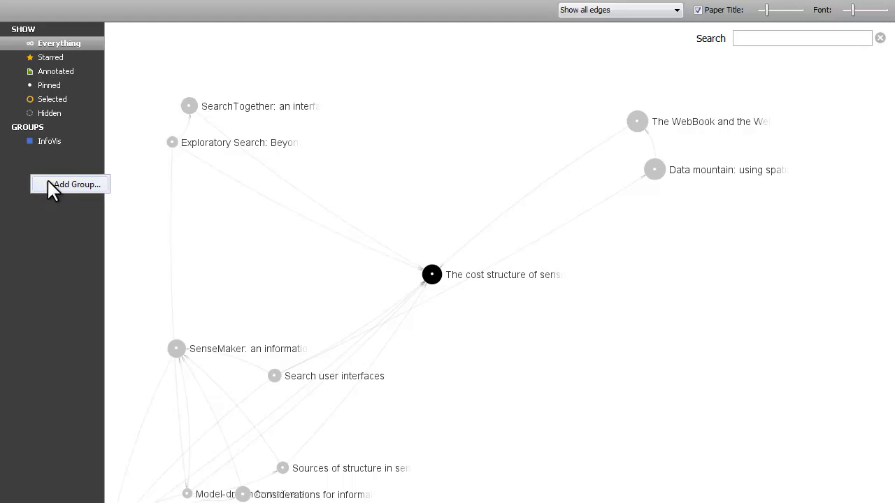
left_click(75, 184)
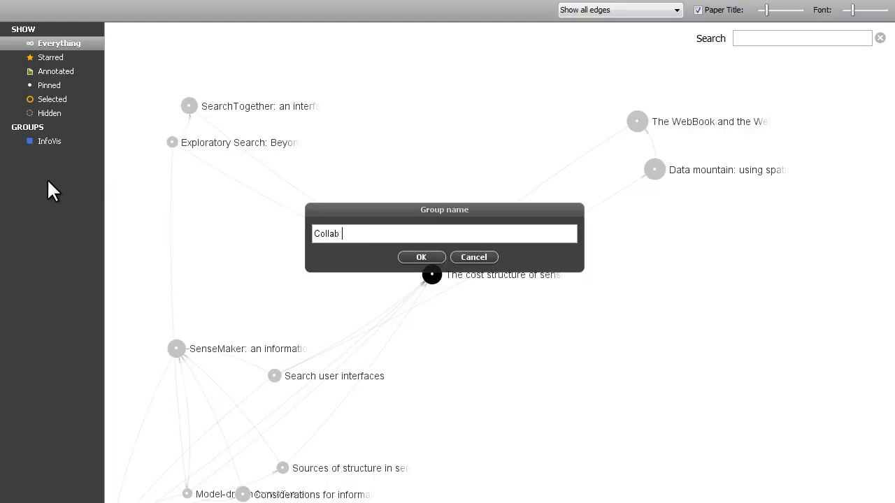
left_click(421, 257)
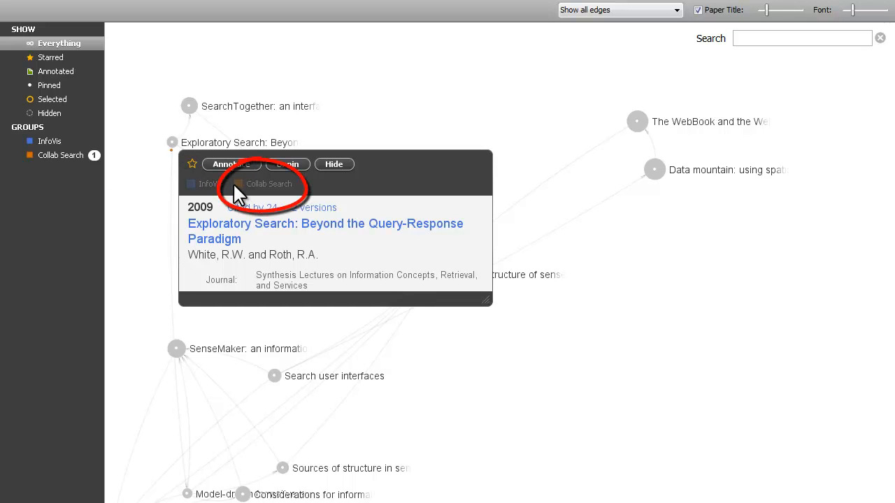
left_click(286, 163)
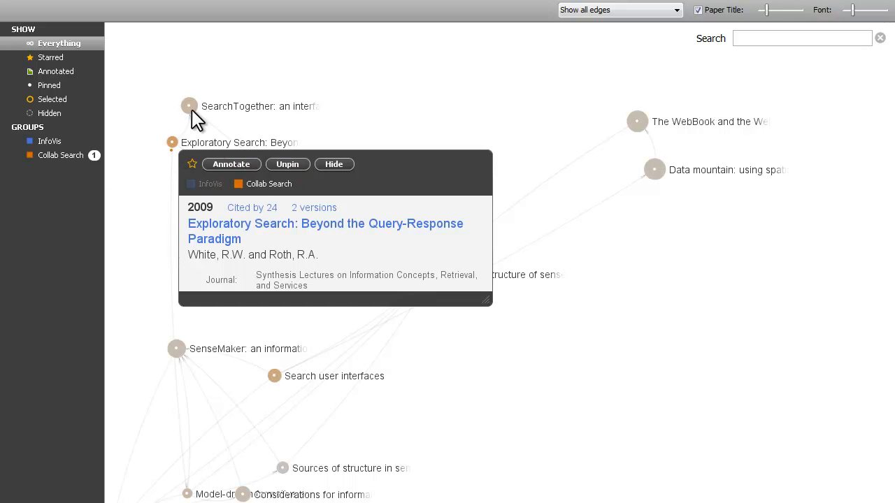
left_click(188, 106)
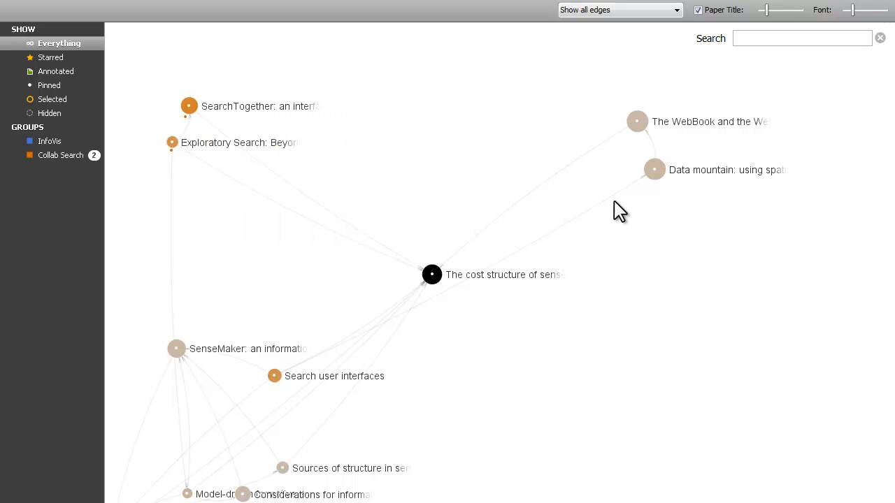
Step: Tick InfoVis for the Data mountain paper and The WebBook paper
left_click(653, 169)
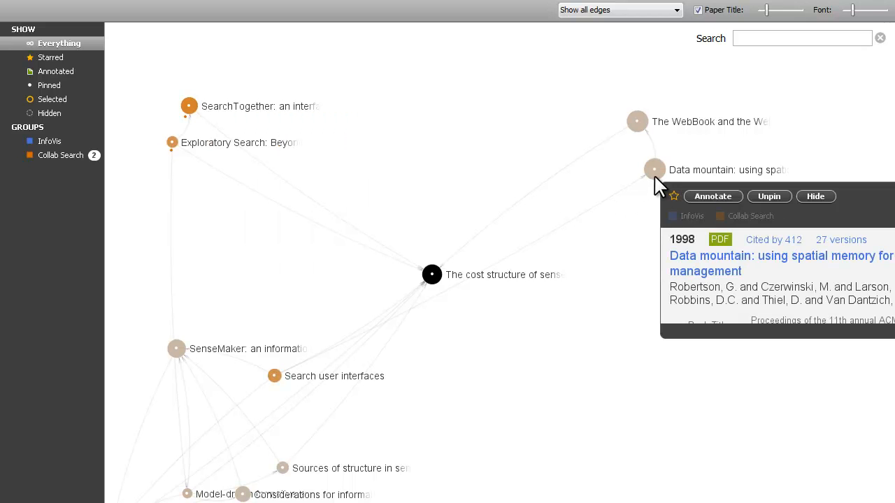
left_click(672, 216)
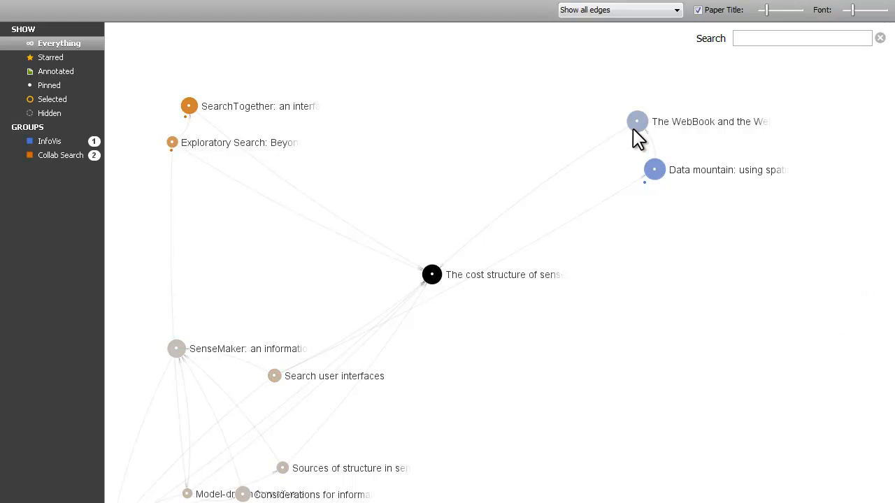
left_click(636, 121)
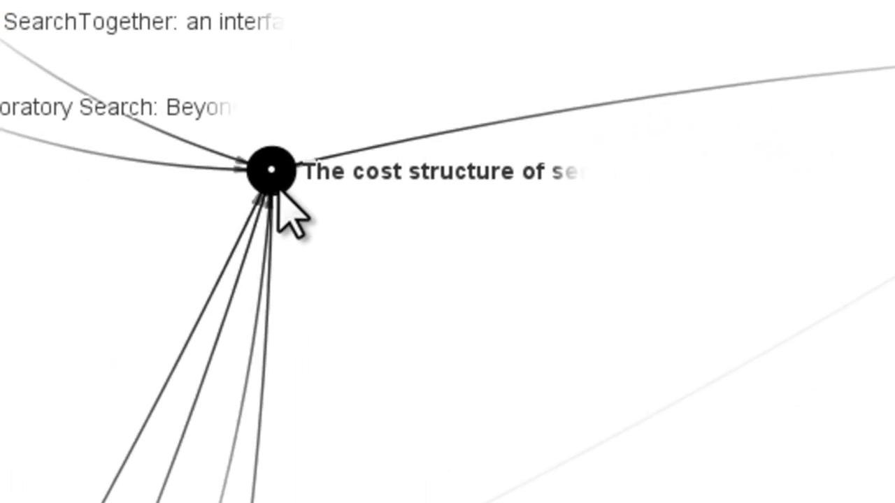
Step: Select the central sensemaking cost paper and add ranked suggested articles
left_click(271, 170)
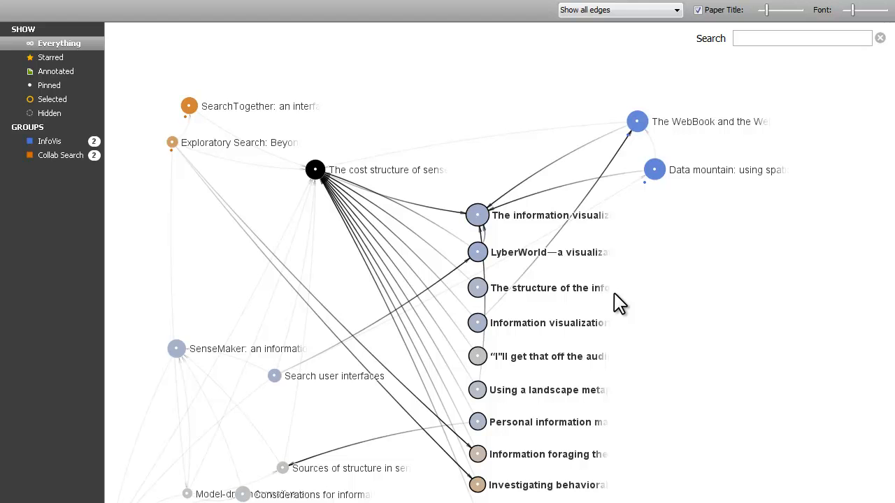
right_click(315, 170)
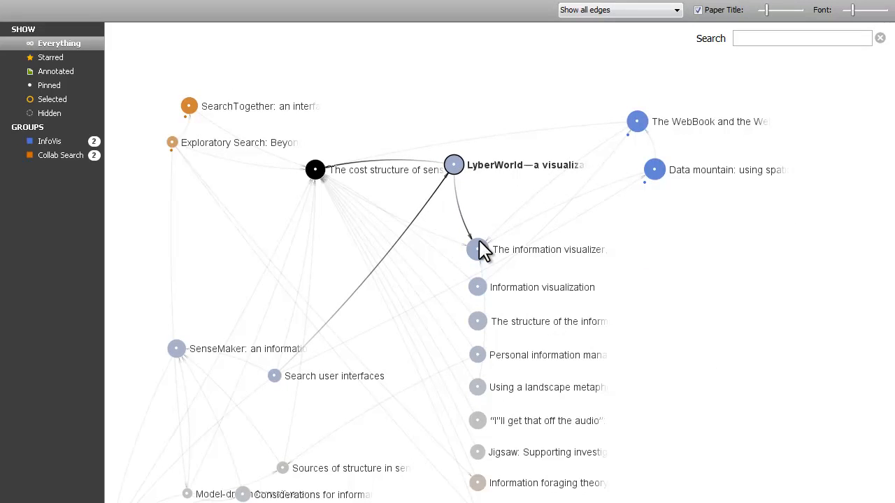
Step: Pull The information visualizer paper up beside the InfoVis exemplars
left_click(477, 250)
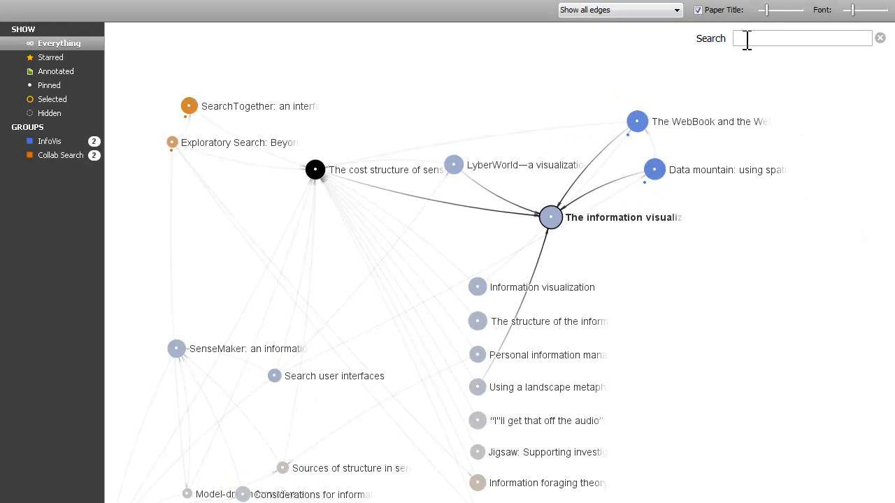
Step: Search 'visual', drag the four matching papers toward InfoVis, then clear the search
type("visual")
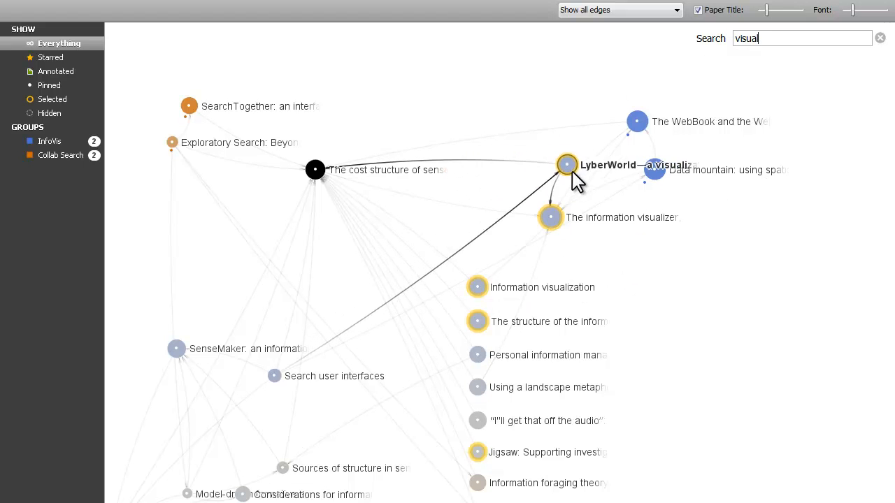
left_click_drag(550, 217, 614, 204)
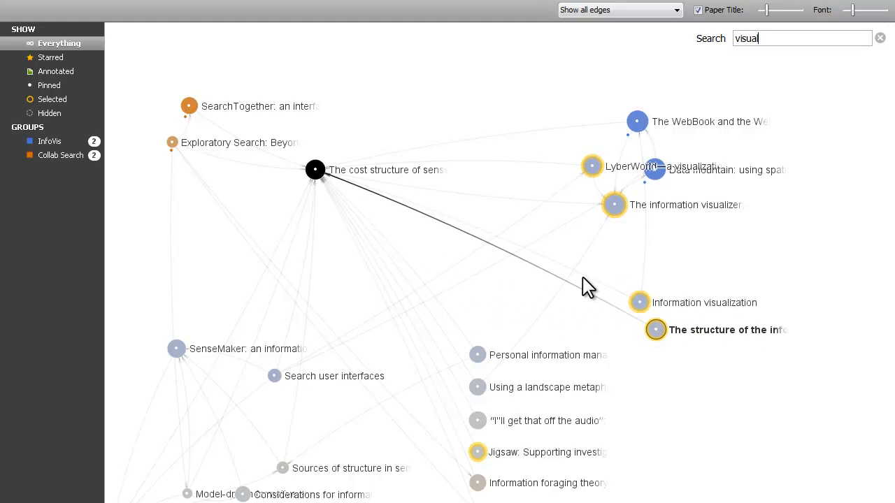
left_click(880, 38)
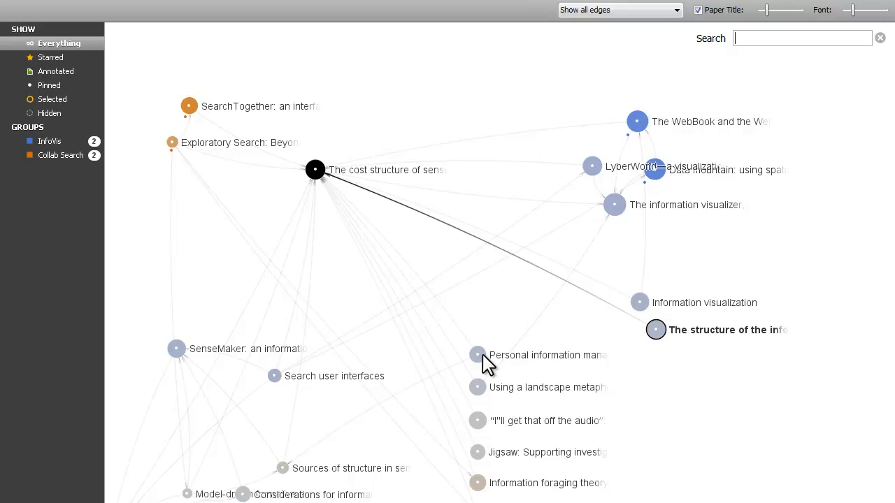
Step: Add a 'PIM' group, tick it for Personal information management, and move that paper up
left_click(477, 355)
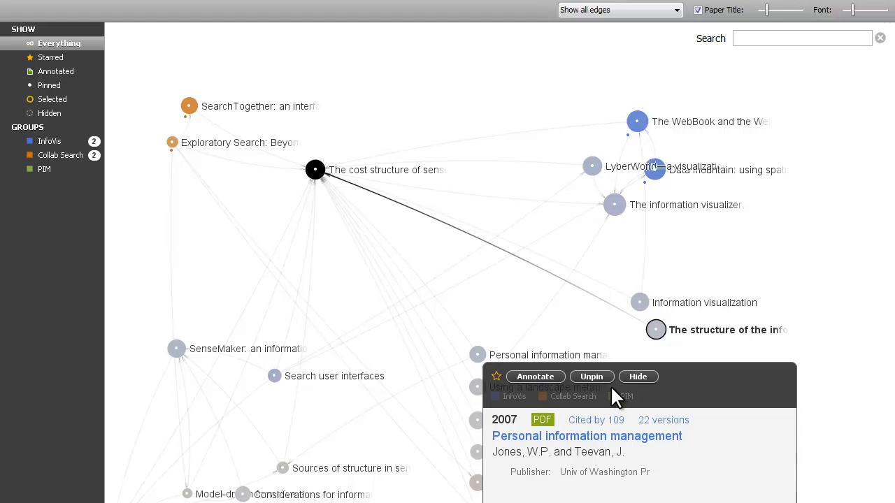
left_click(613, 396)
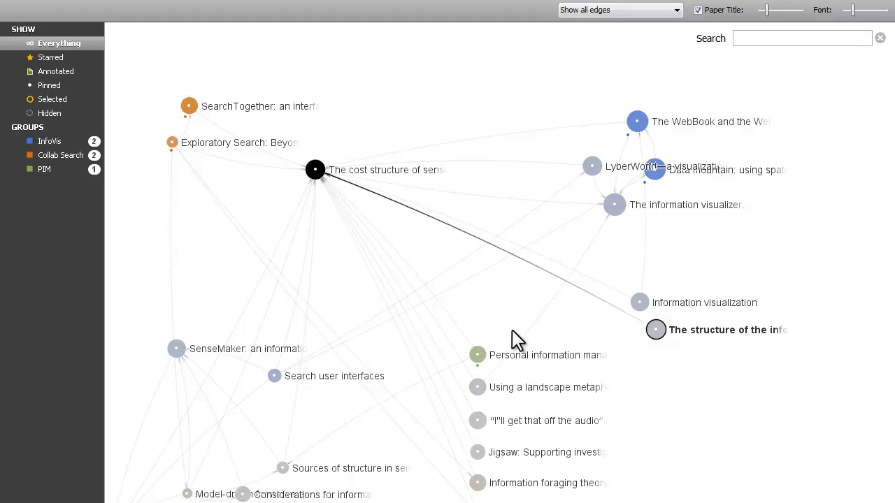
left_click_drag(477, 354, 336, 252)
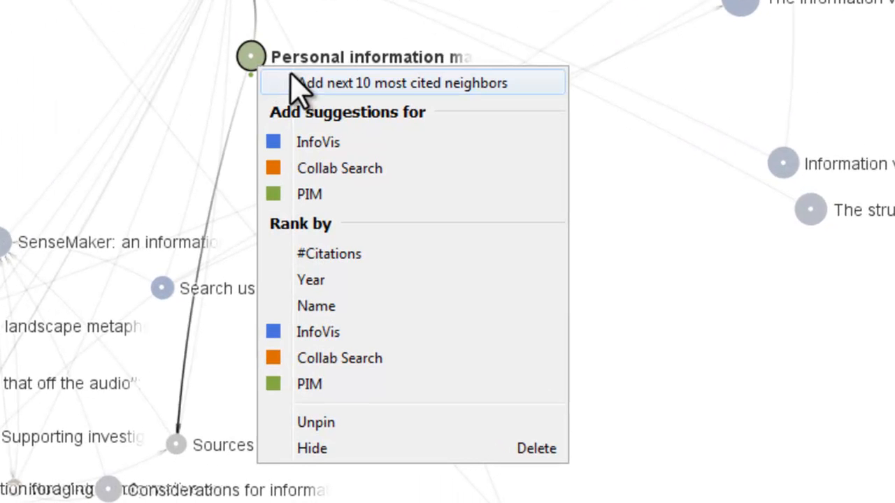
mouse_move(370, 194)
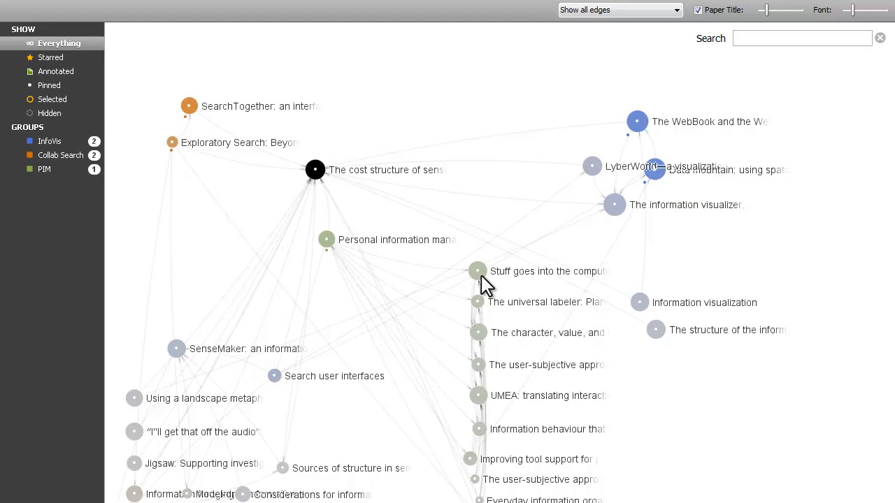
Step: Put 'Stuff goes into the computer…' into PIM and inspect the universal labeler paper
left_click(477, 271)
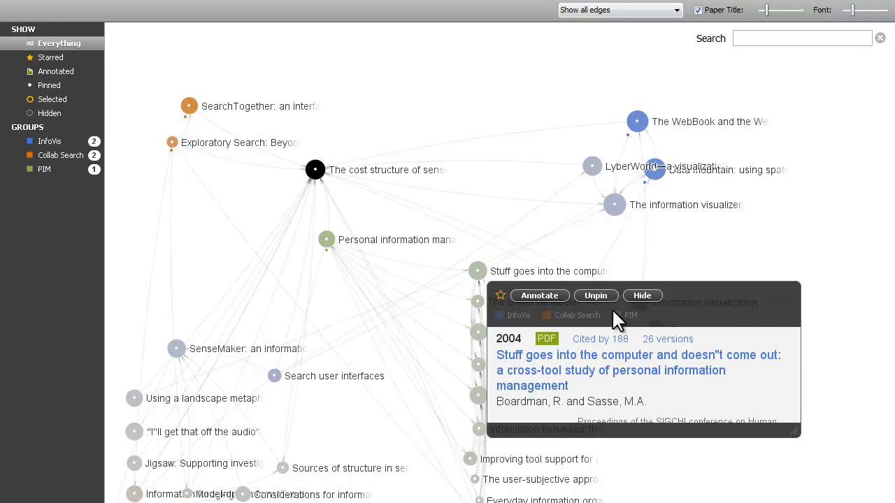
left_click(616, 315)
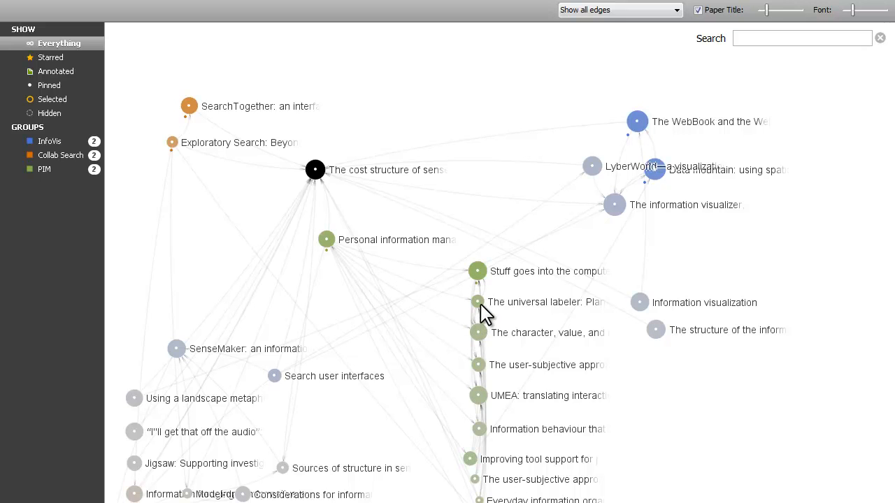
left_click(477, 302)
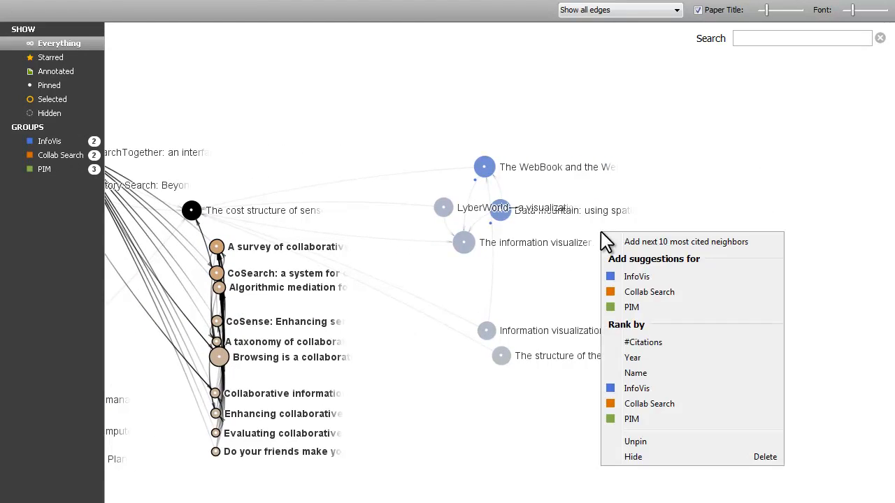
Step: Enlarge the title font and show the Search user interfaces paper details
left_click(641, 289)
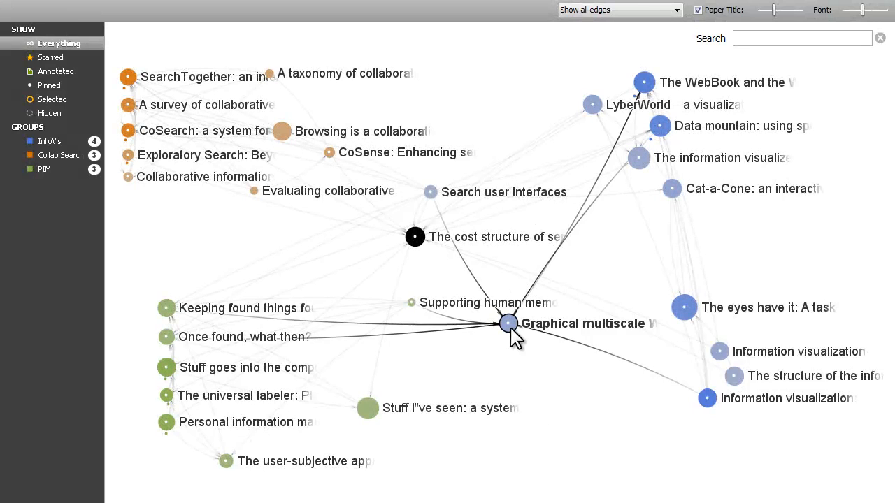
mouse_move(433, 202)
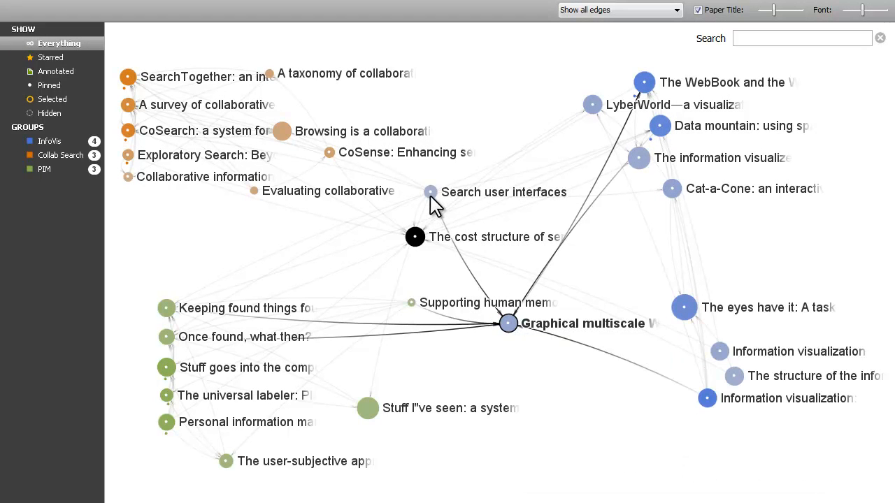
left_click(430, 191)
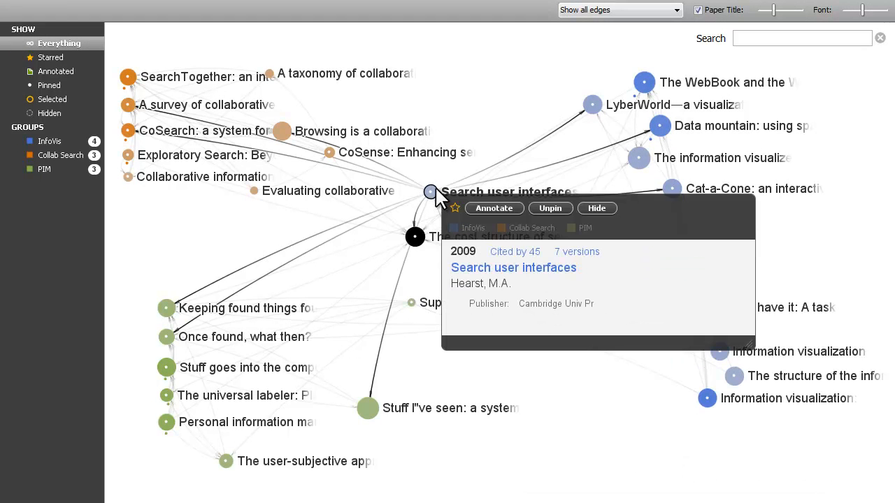